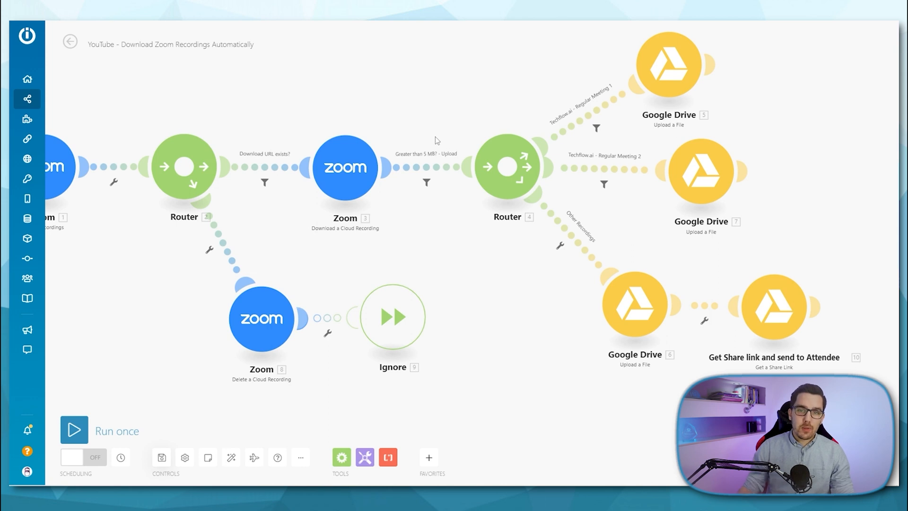
mouse_move(434, 174)
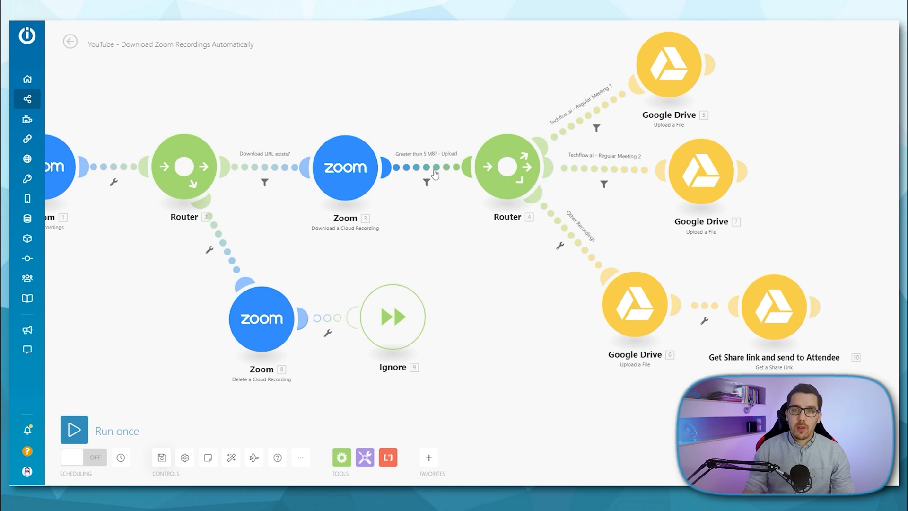
mouse_move(721, 159)
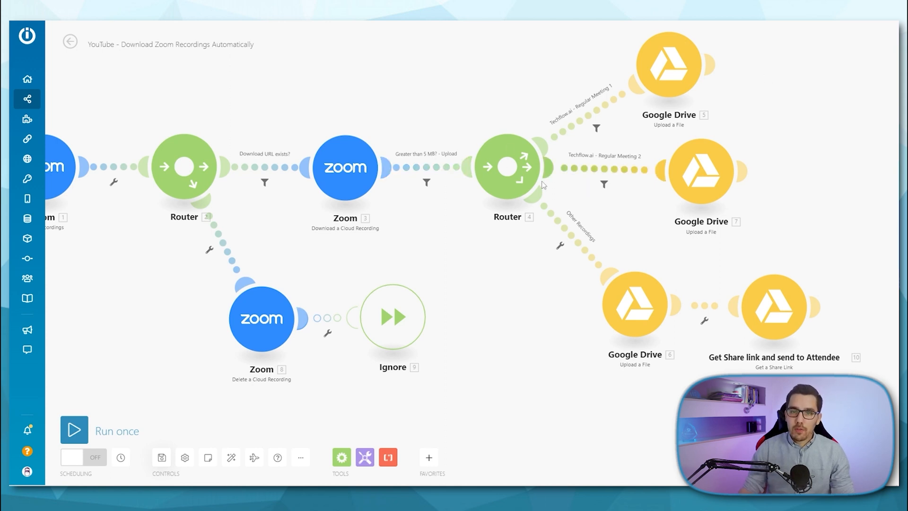
mouse_move(445, 167)
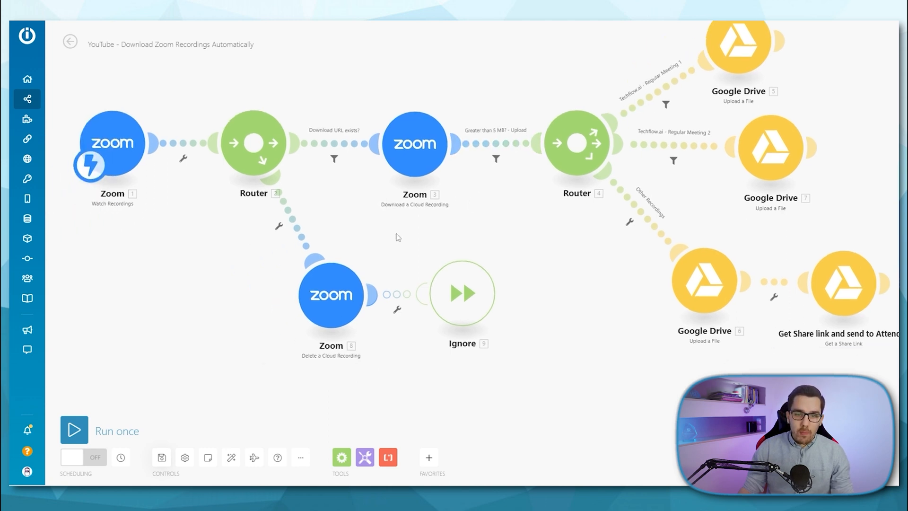
mouse_move(349, 257)
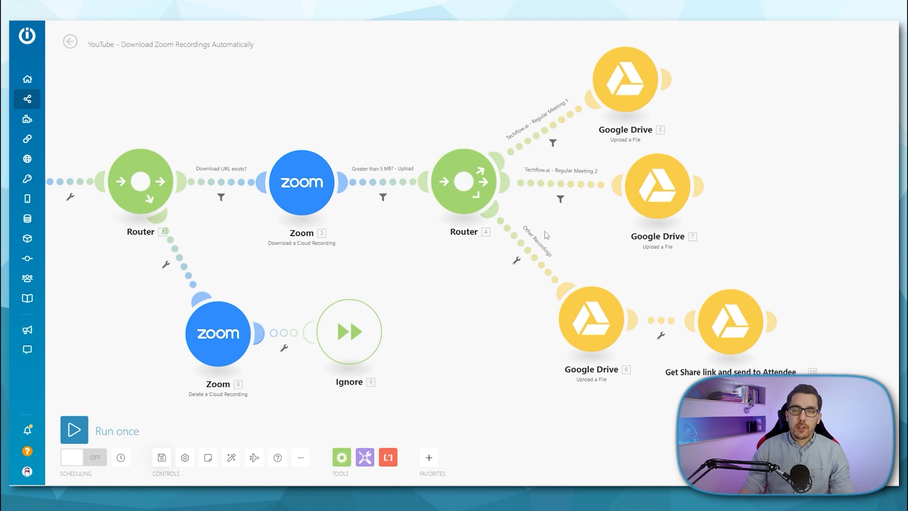
mouse_move(536, 136)
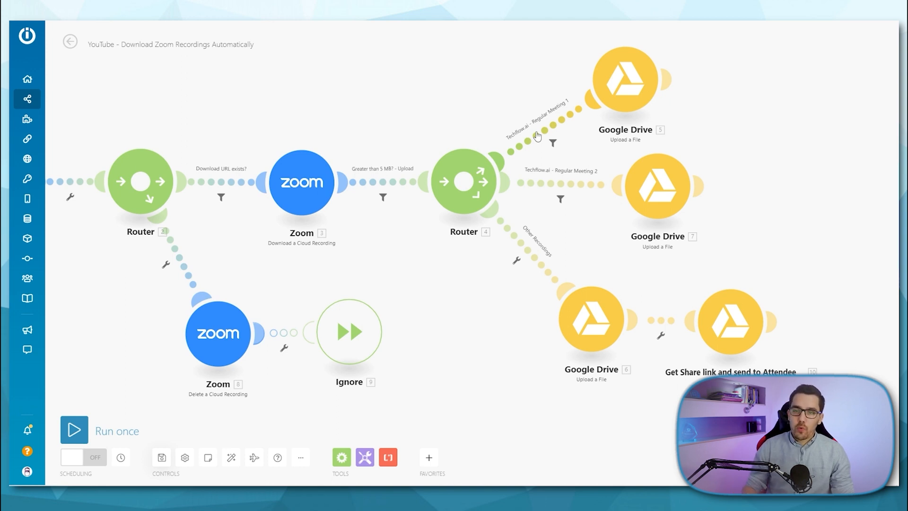
mouse_move(573, 154)
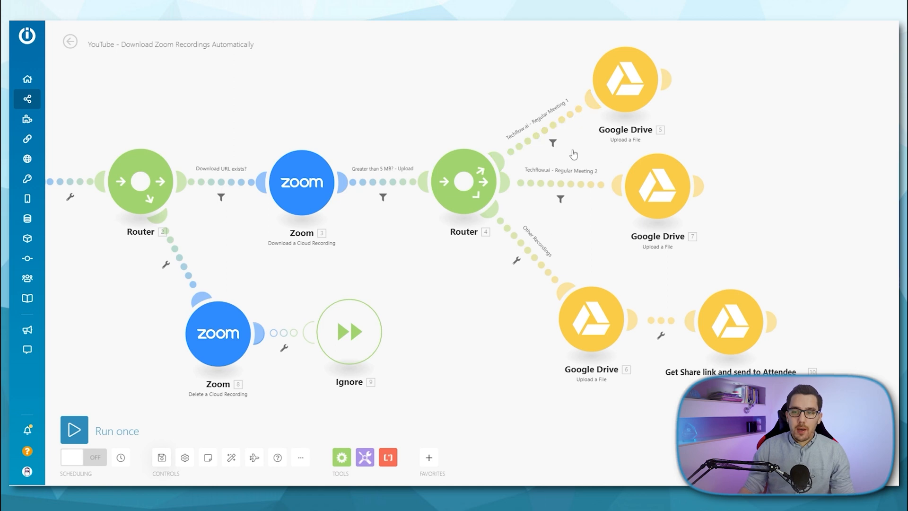
mouse_move(608, 282)
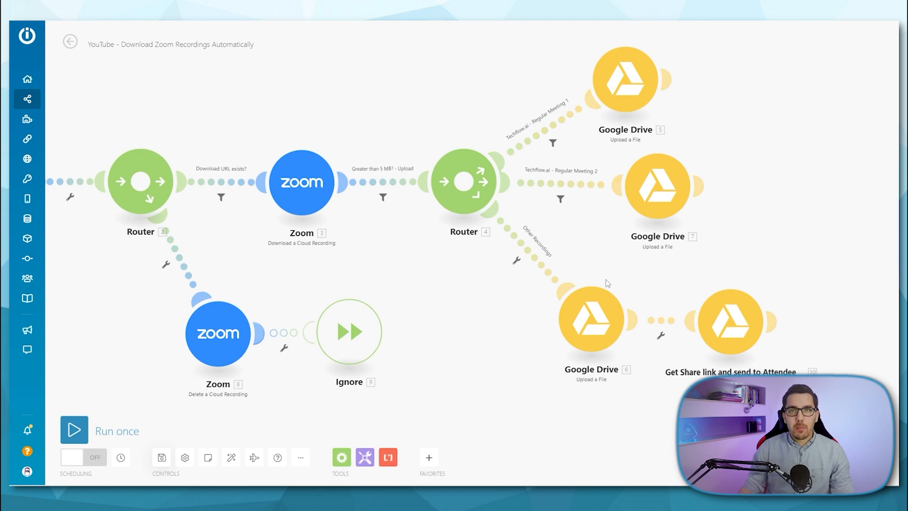
mouse_move(569, 131)
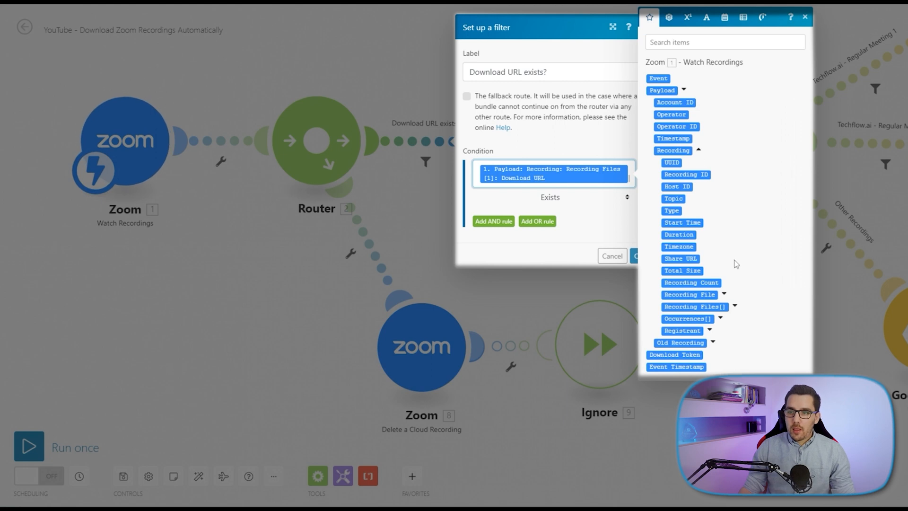
mouse_move(739, 316)
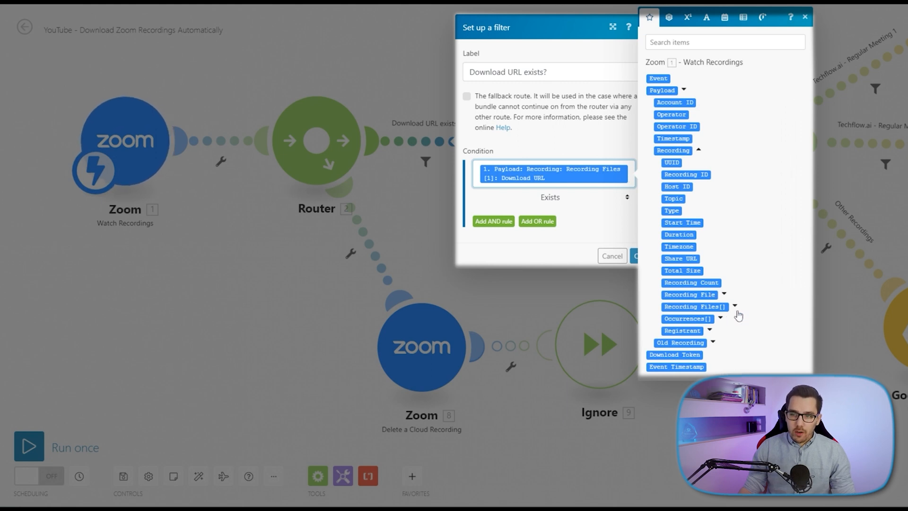
Step: Expand Recording Files[] under Payload > Recording to reveal the Download URL item
click(734, 307)
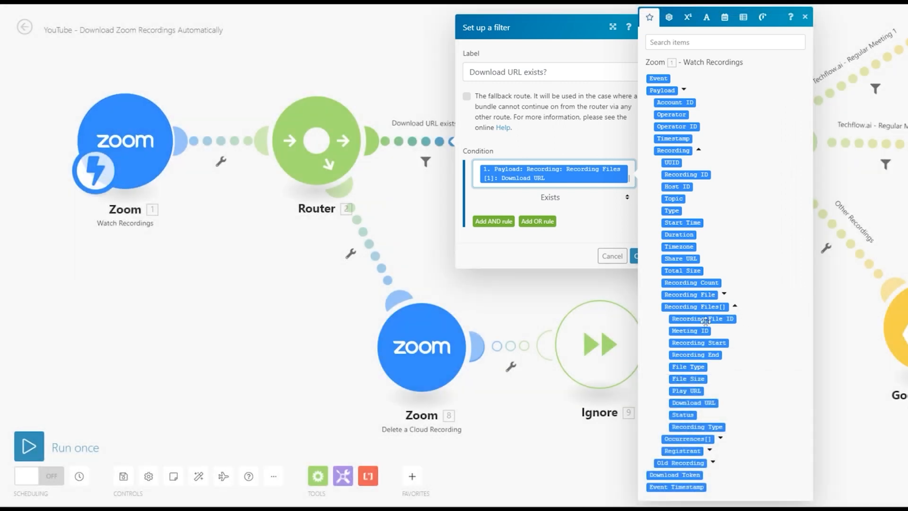
mouse_move(713, 379)
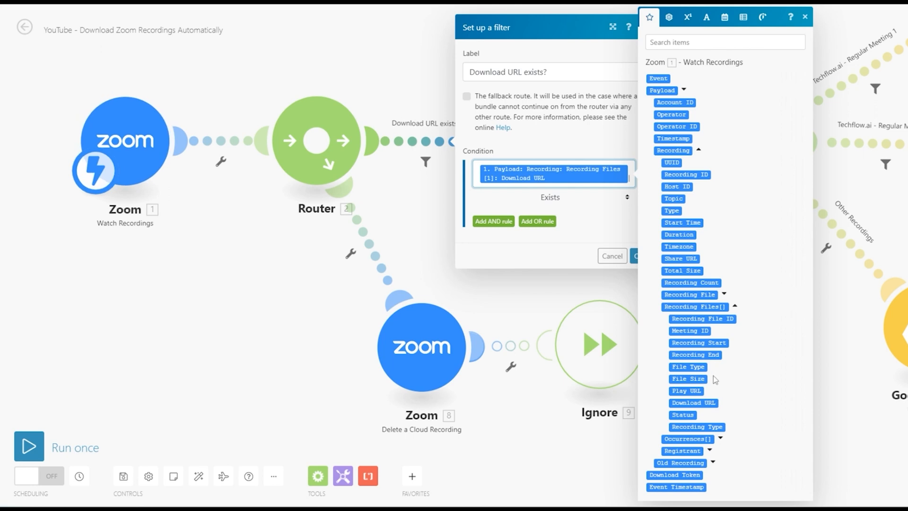
mouse_move(711, 393)
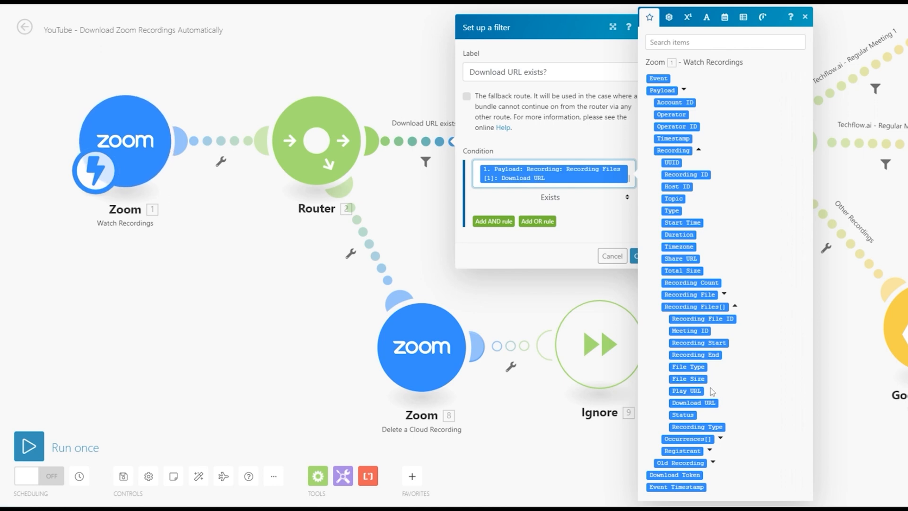
mouse_move(693, 403)
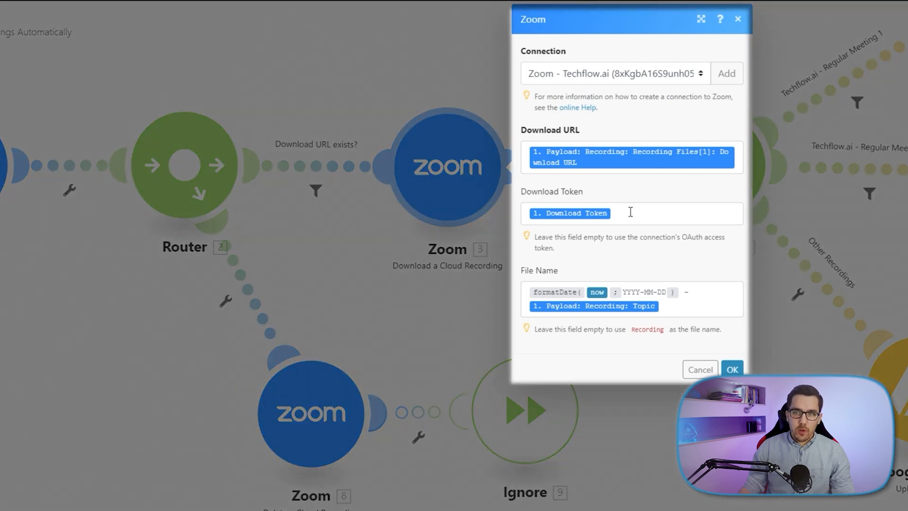
Step: Review the Download a Cloud Recording step's URL, Download Token mapping and date-plus-topic file name
click(630, 213)
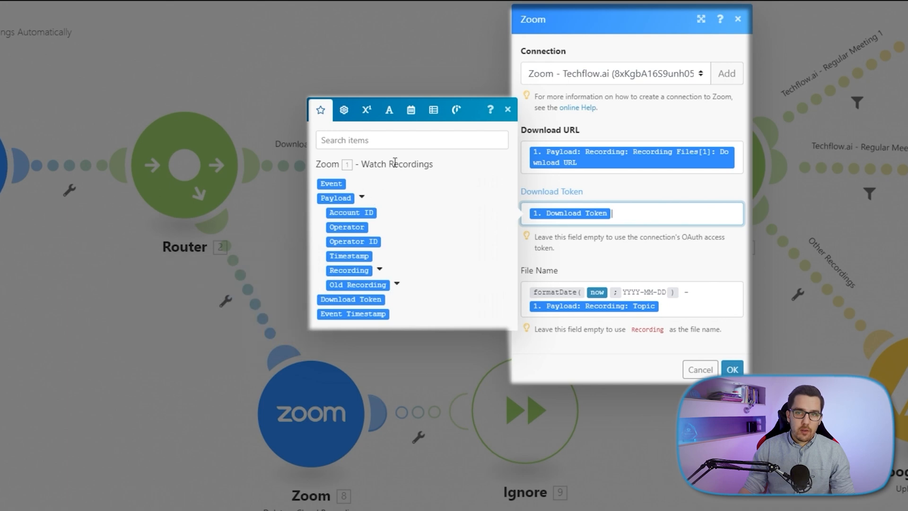
mouse_move(420, 183)
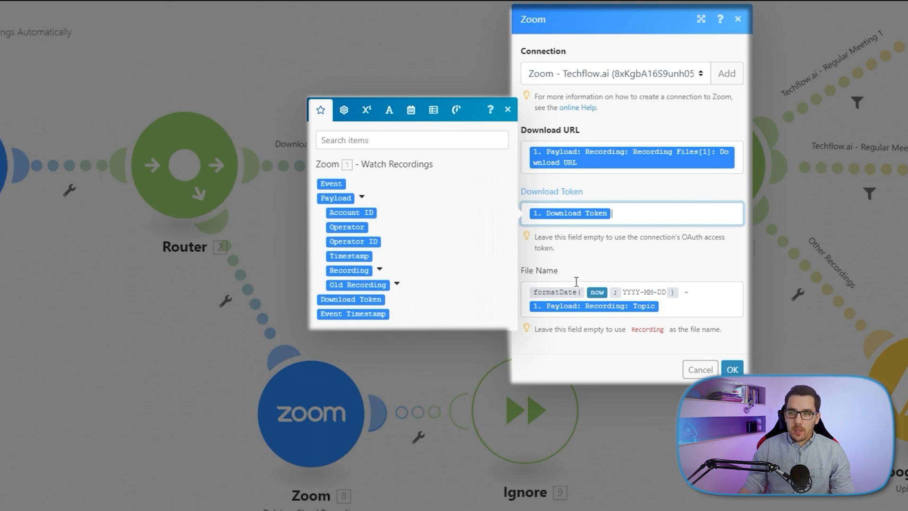
mouse_move(693, 287)
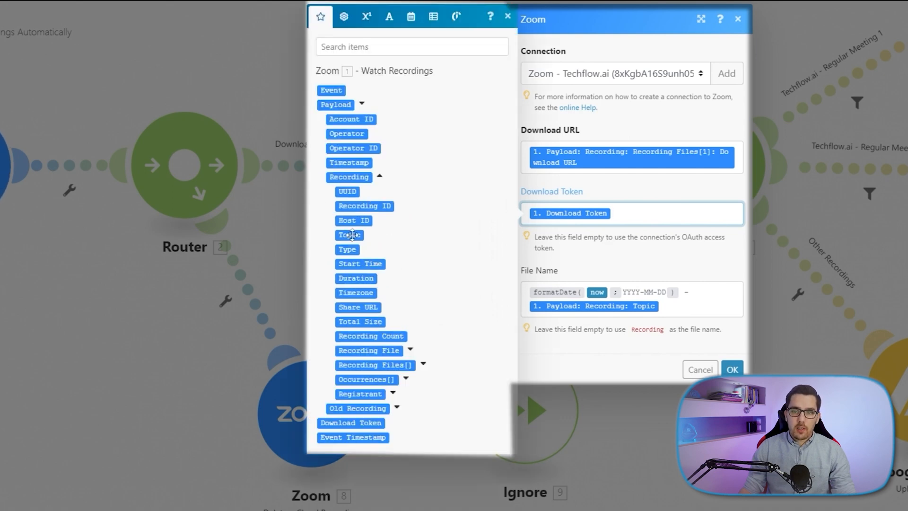
mouse_move(349, 234)
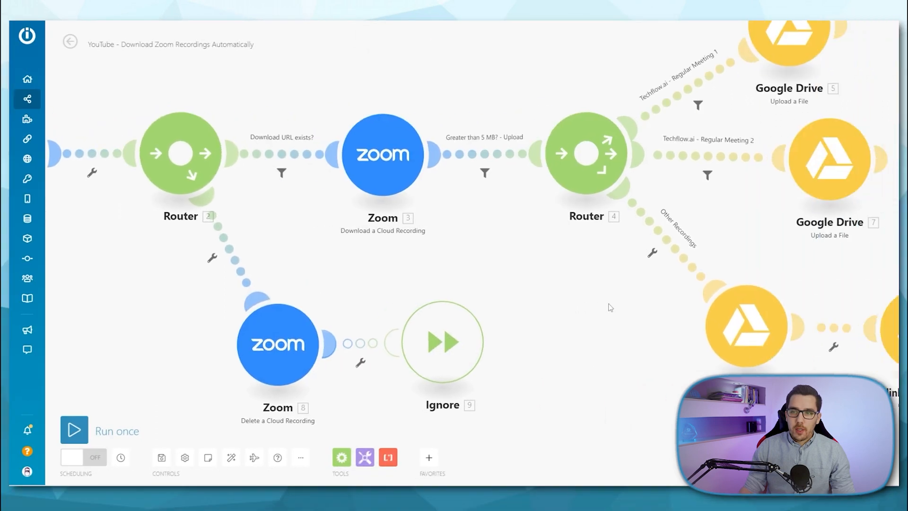
Step: Review the 'Greater than 5 MB? - Upload' size condition, then show the 'Techflow.ai - Regular Meeting 1' topic filter
click(484, 173)
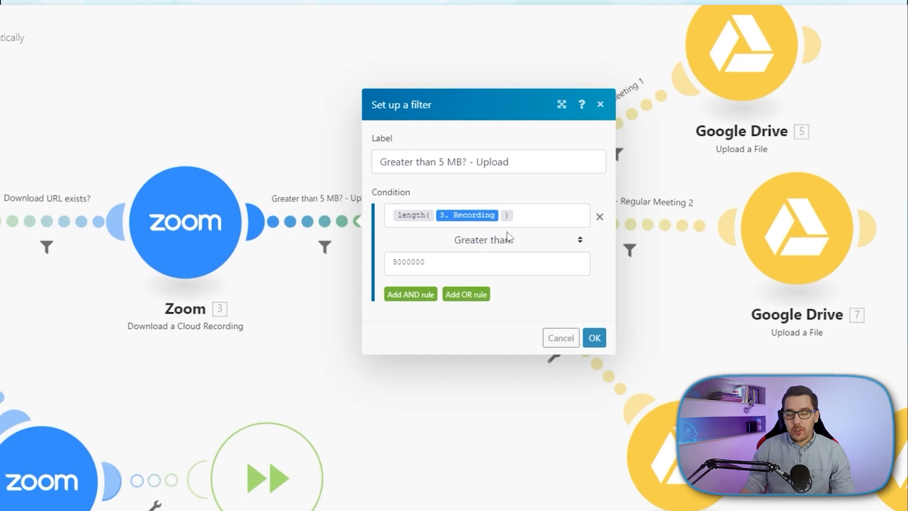
click(486, 215)
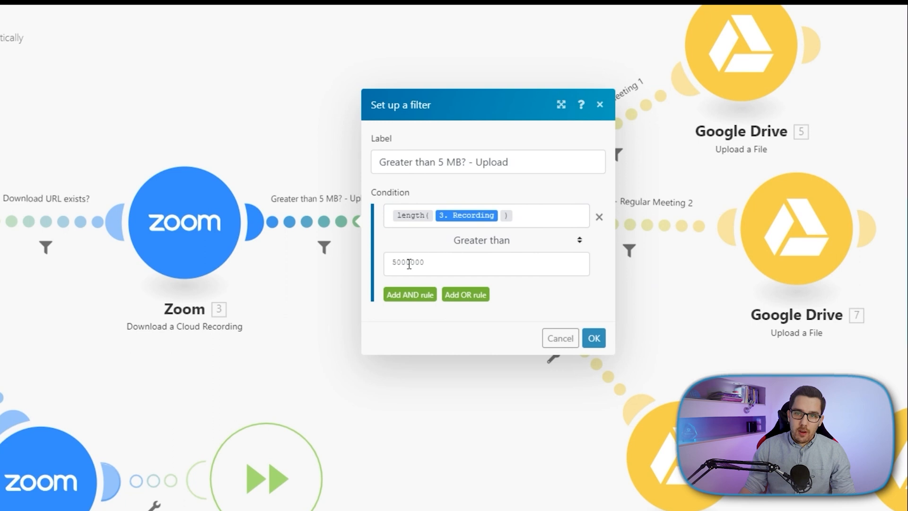
click(485, 262)
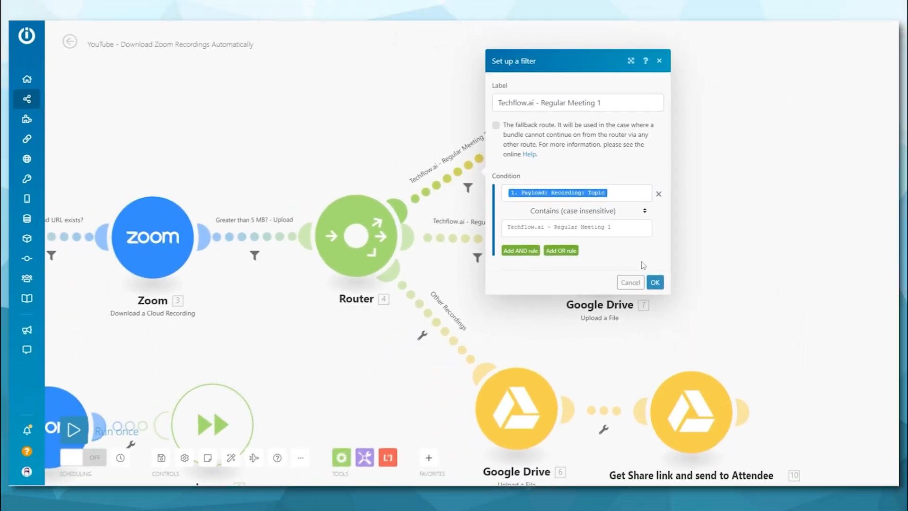
Step: Show the Regular Meeting 1 Google Drive upload saving the recording as .mp4, with its Data mapping panel
click(654, 282)
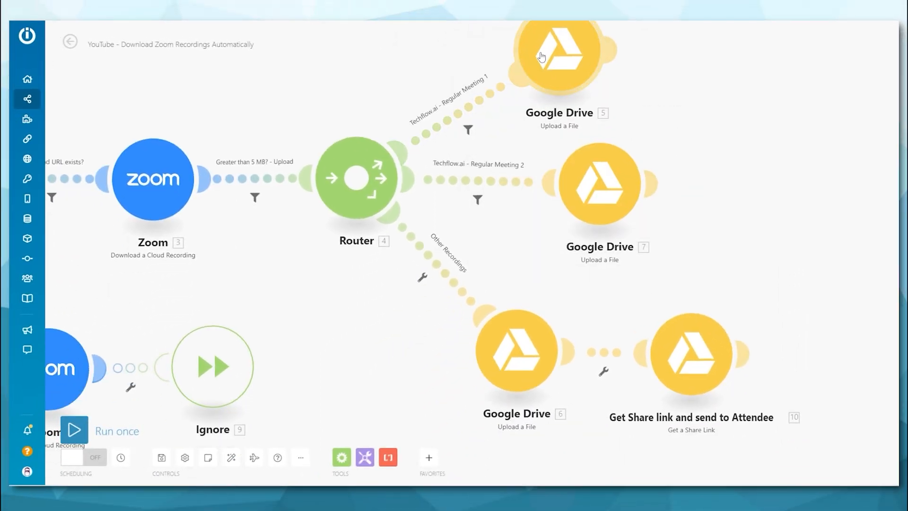
click(559, 54)
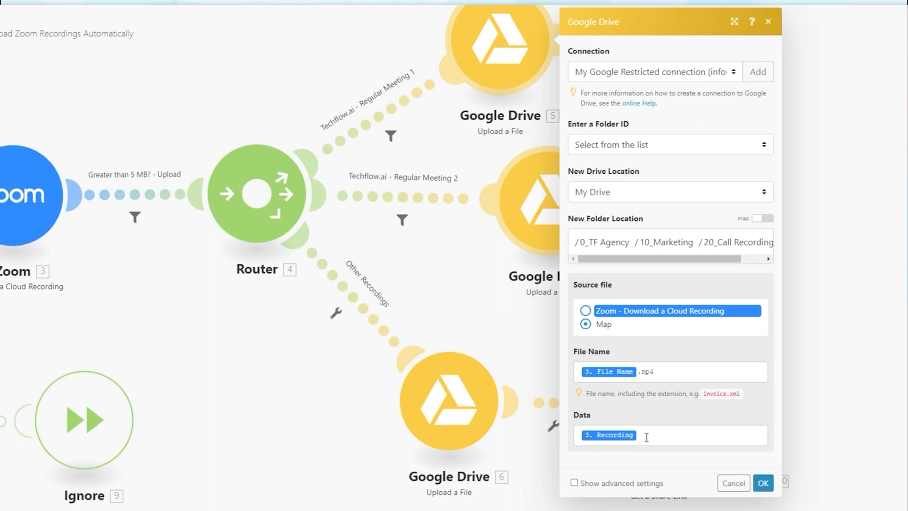
click(668, 435)
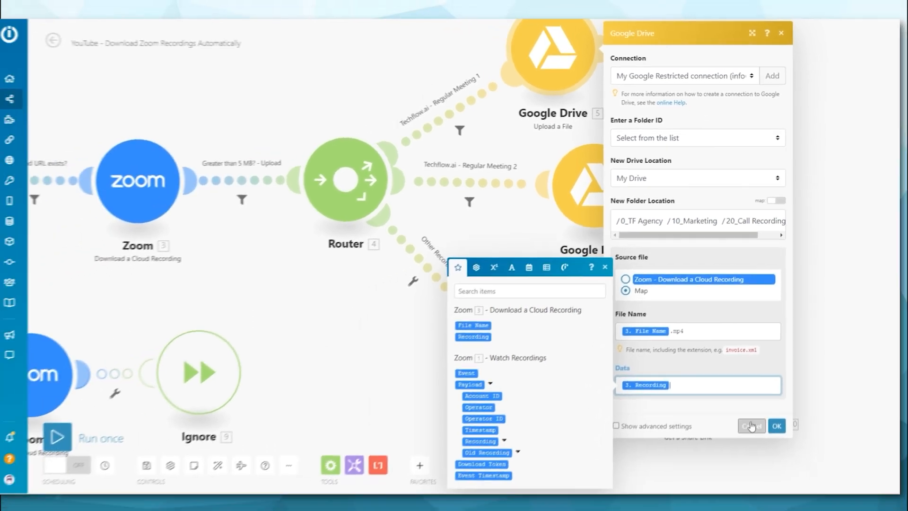
Step: Check the Other Recordings fallback route filter and leave it unchanged
click(776, 426)
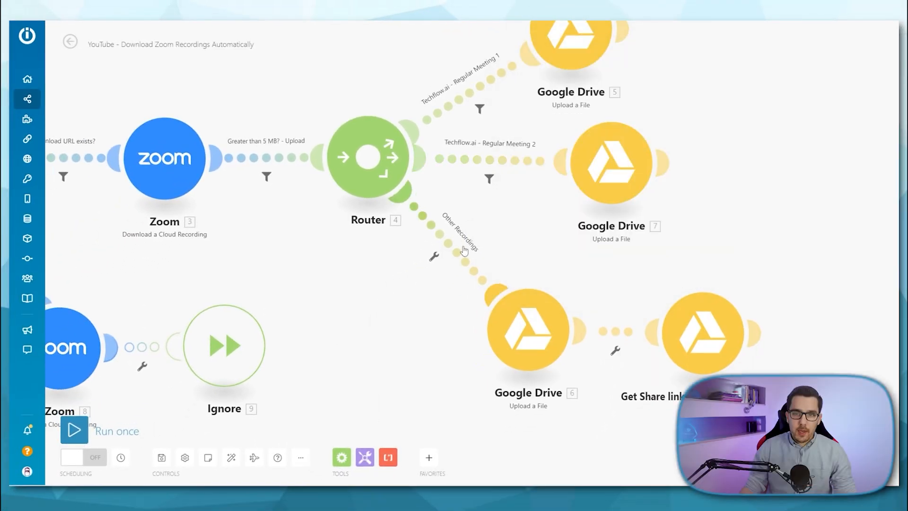
click(433, 256)
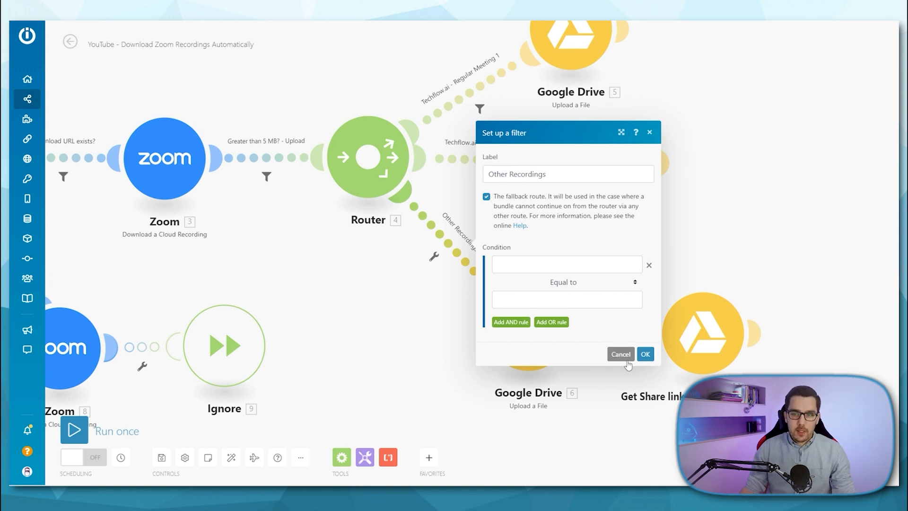
click(618, 354)
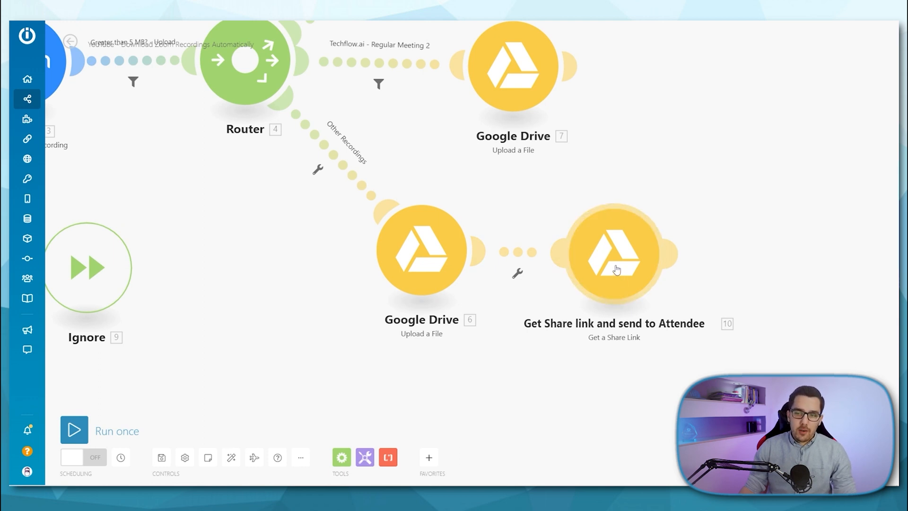
Step: Keep Get a Share Link granting Reader access to Anyone after trying the User type
click(611, 254)
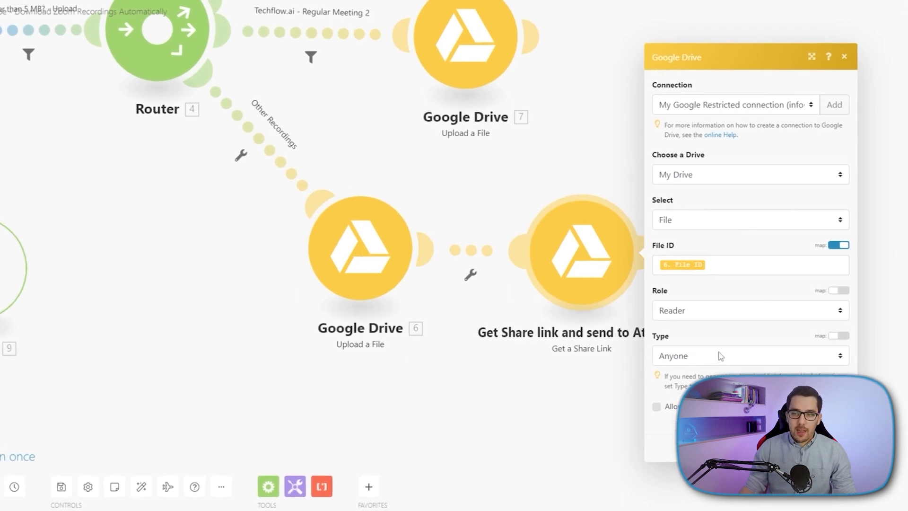
click(749, 355)
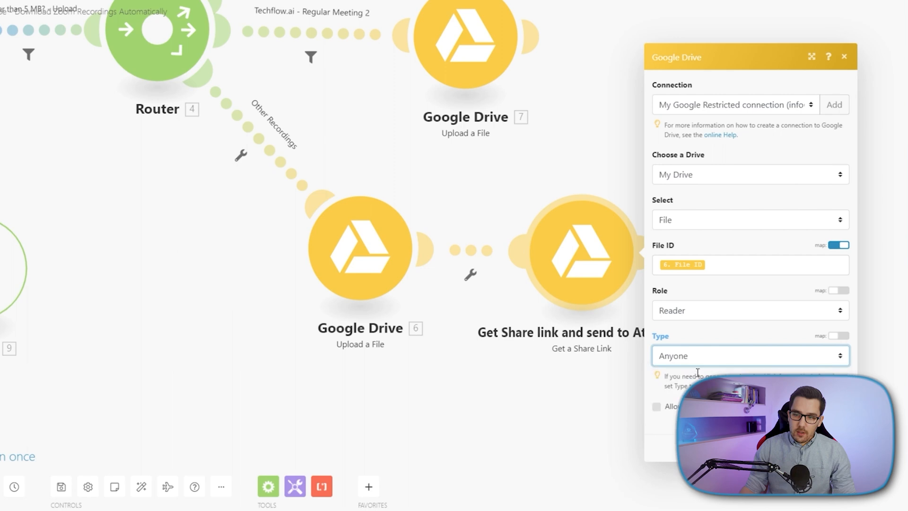
click(749, 354)
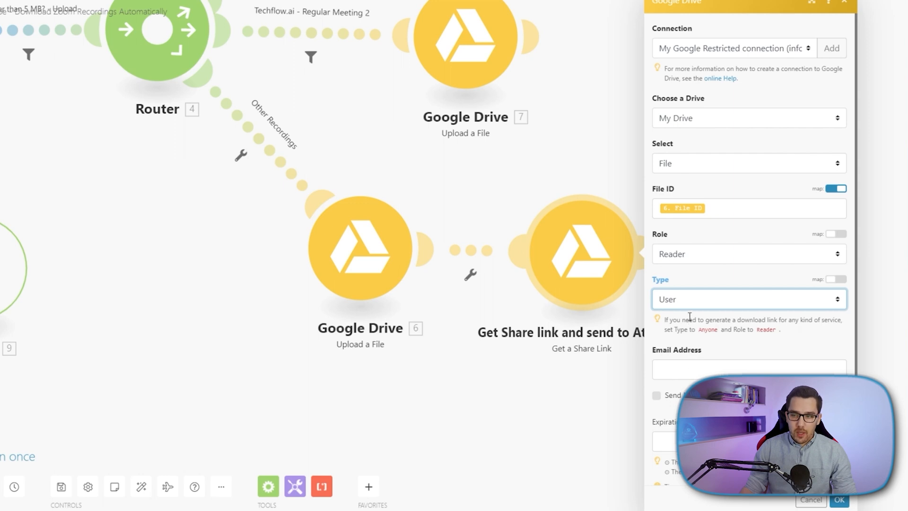
click(748, 299)
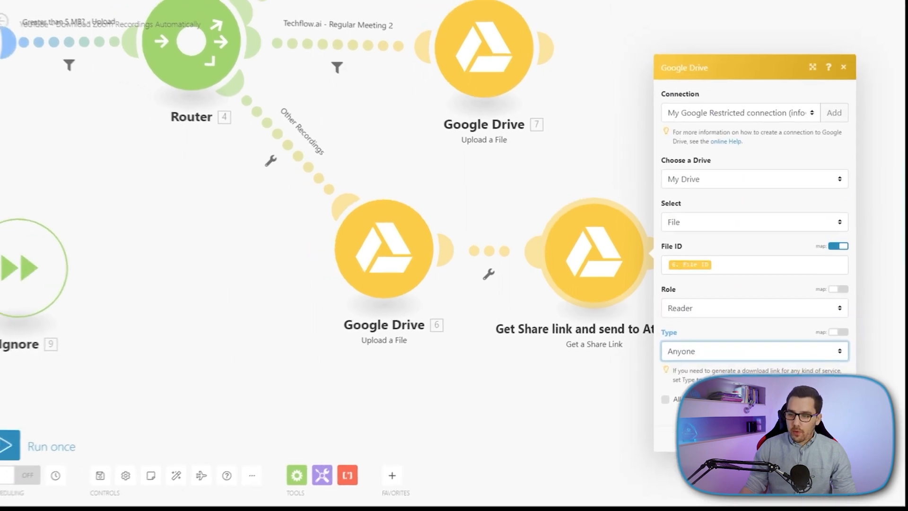
click(843, 67)
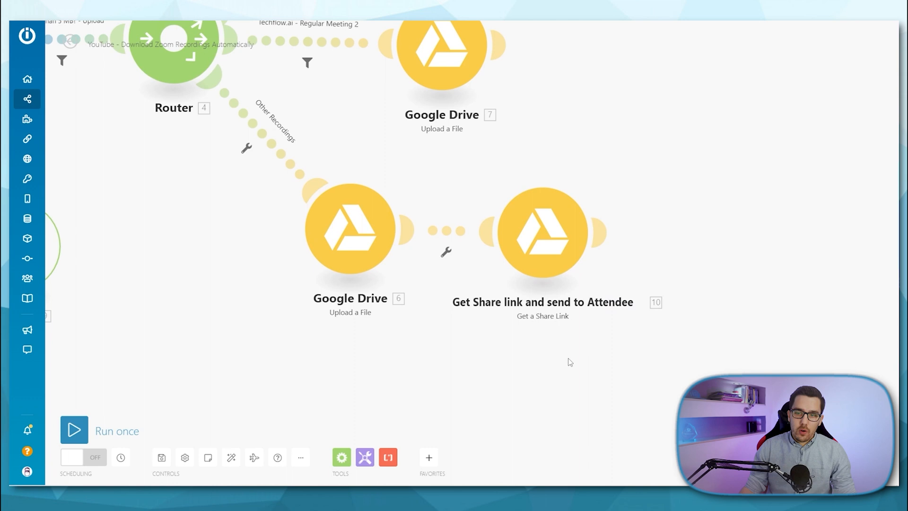
mouse_move(752, 260)
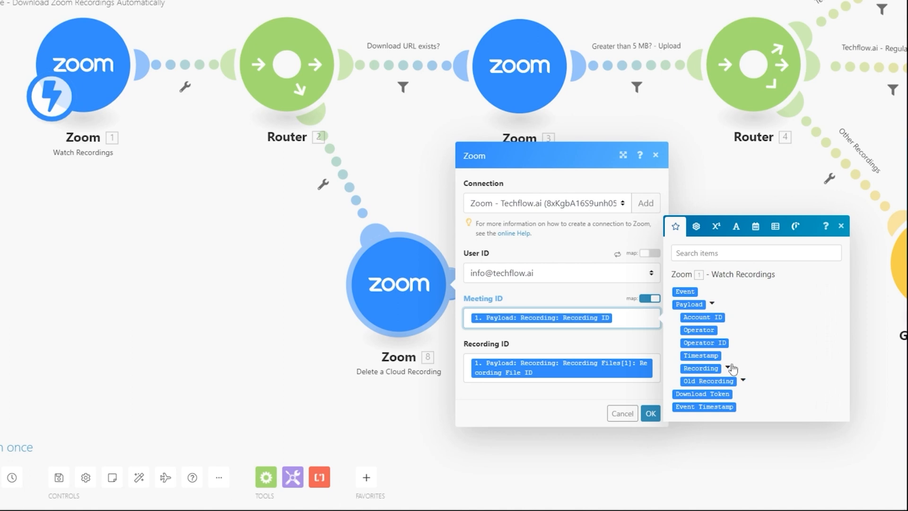
click(726, 368)
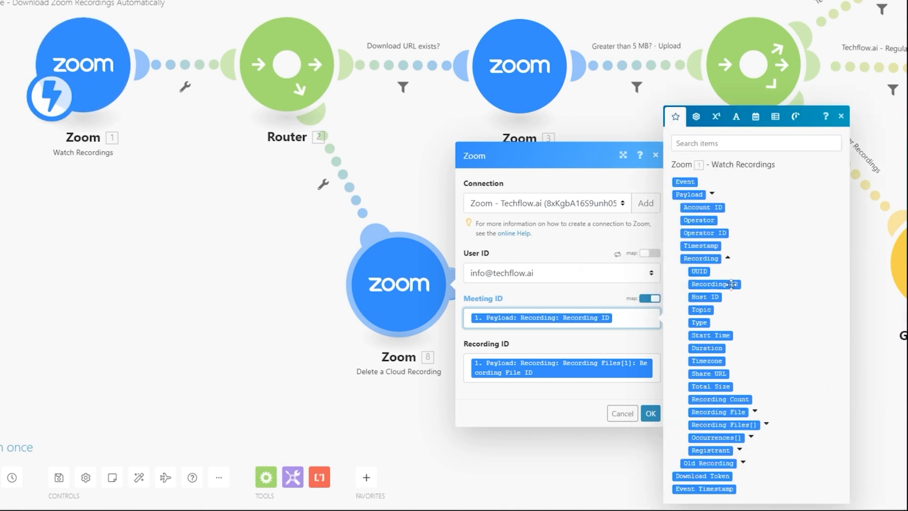
mouse_move(713, 284)
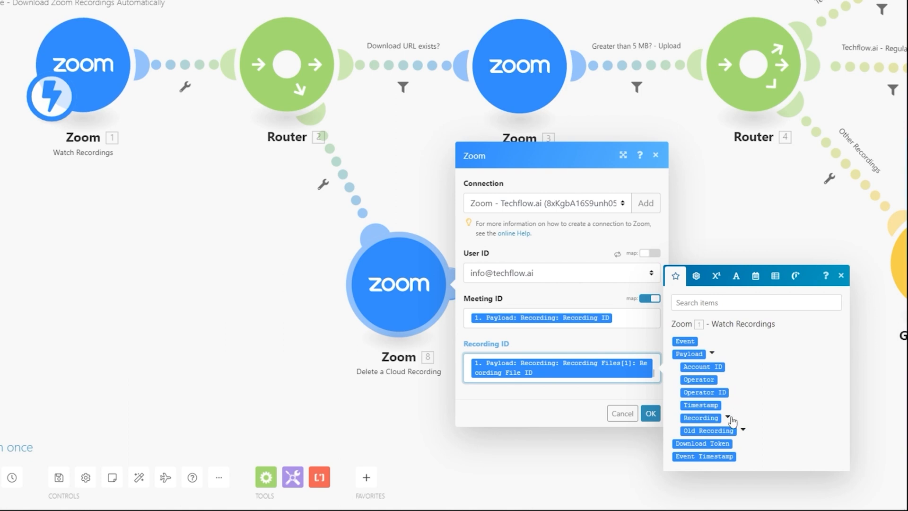
click(728, 417)
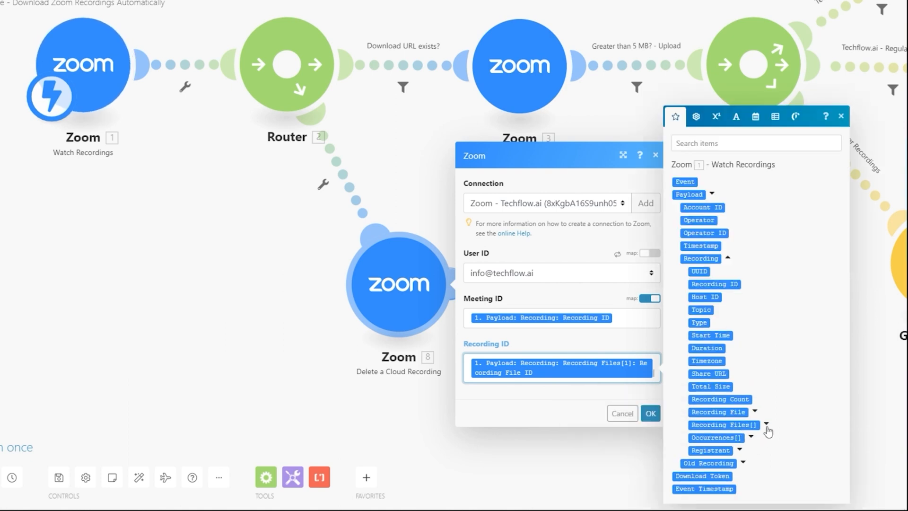
click(767, 425)
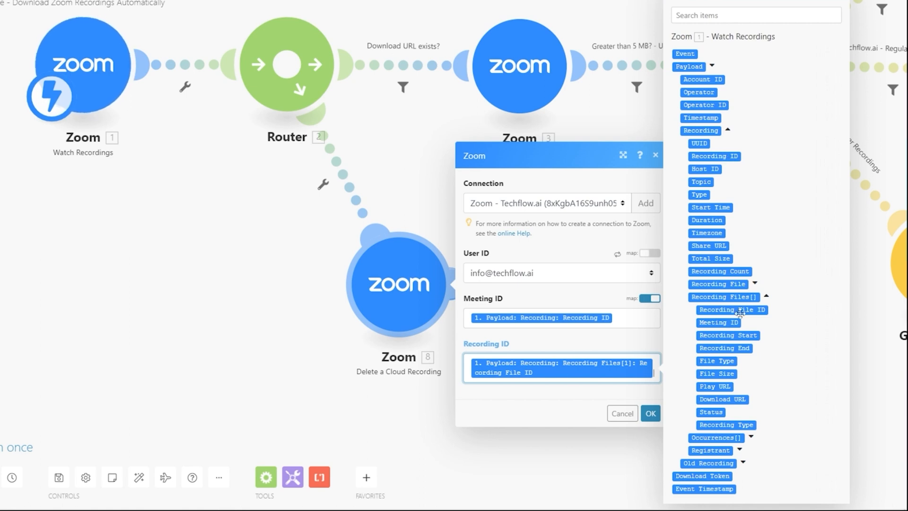